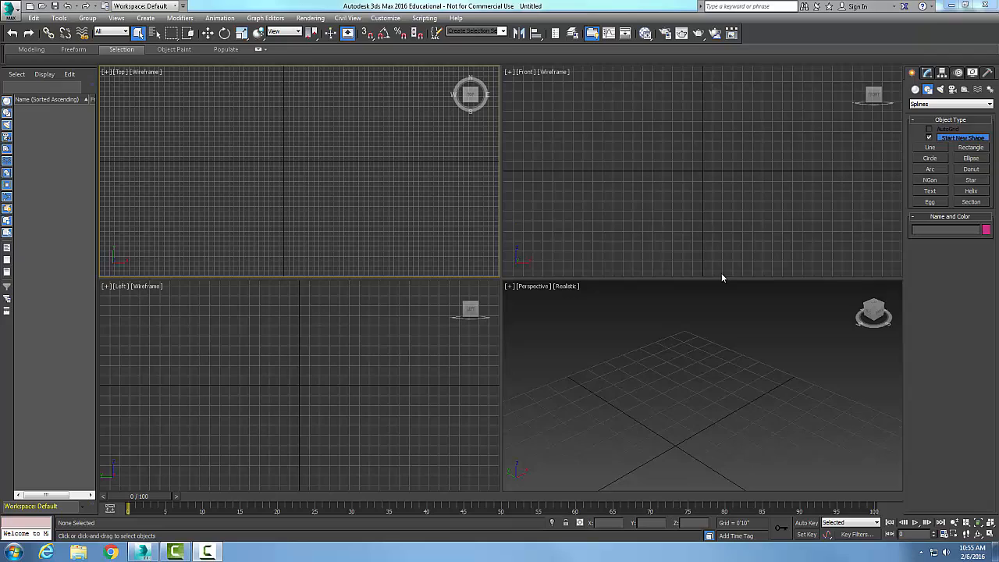
{"action": "mouse_move", "coordinate": [529, 171]}
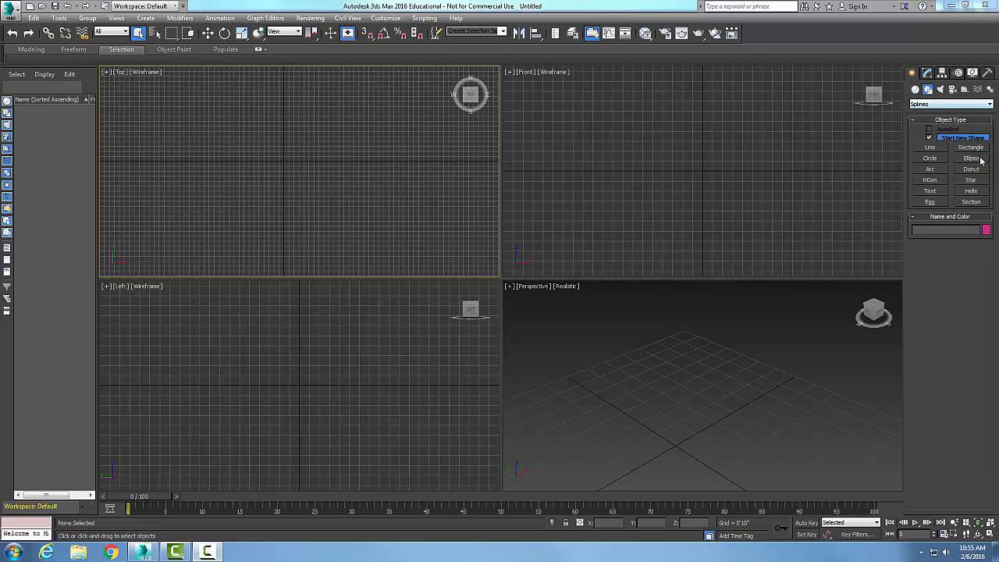
Start the Donut spline tool from the Create panel
{"action": "left_click", "coordinate": [971, 169]}
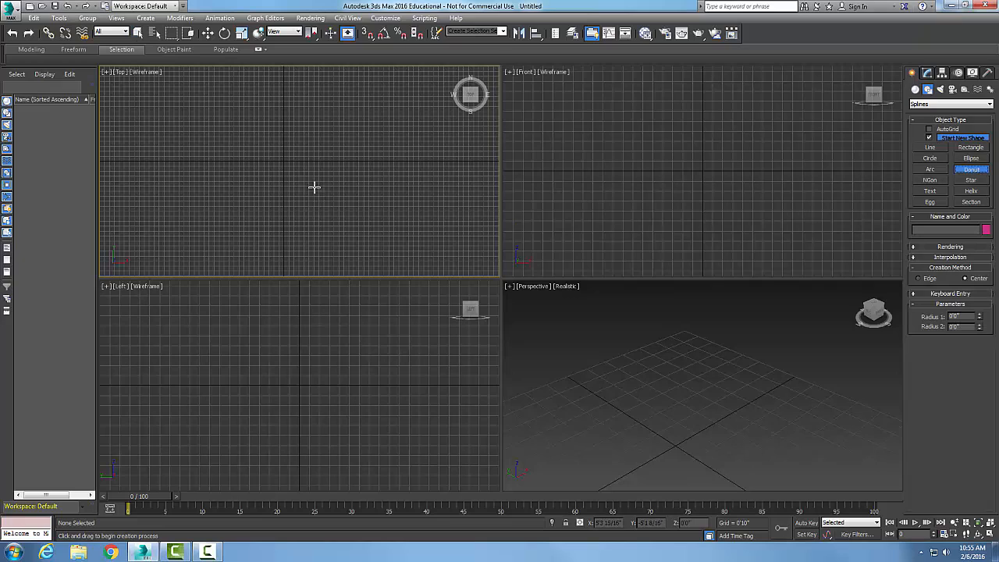
{"action": "mouse_move", "coordinate": [282, 159]}
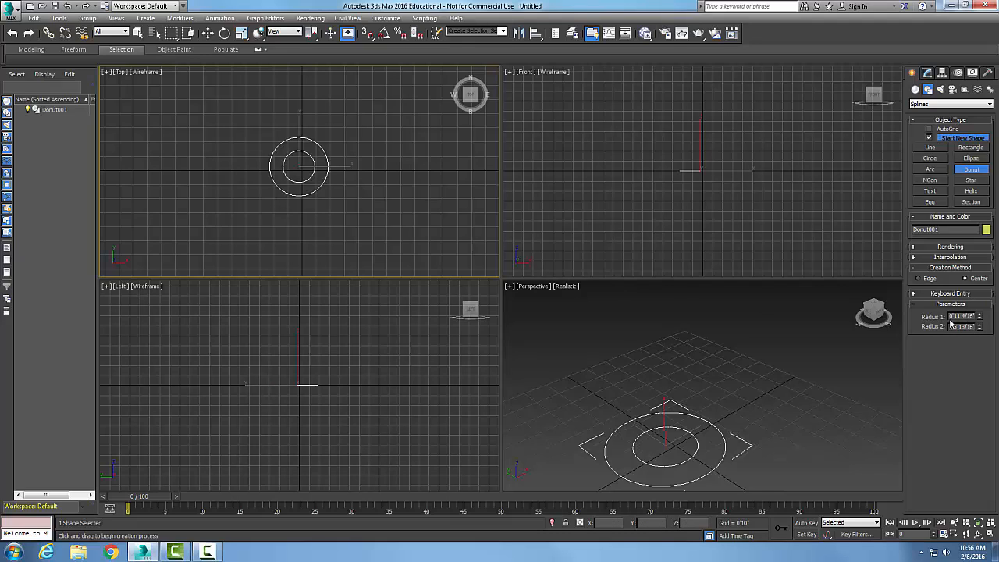
Enlarge the donut's Radius 1 and Radius 2 values, then delete the donut from the scene
{"action": "triple_click", "coordinate": [955, 316]}
{"action": "type", "text": "10"}
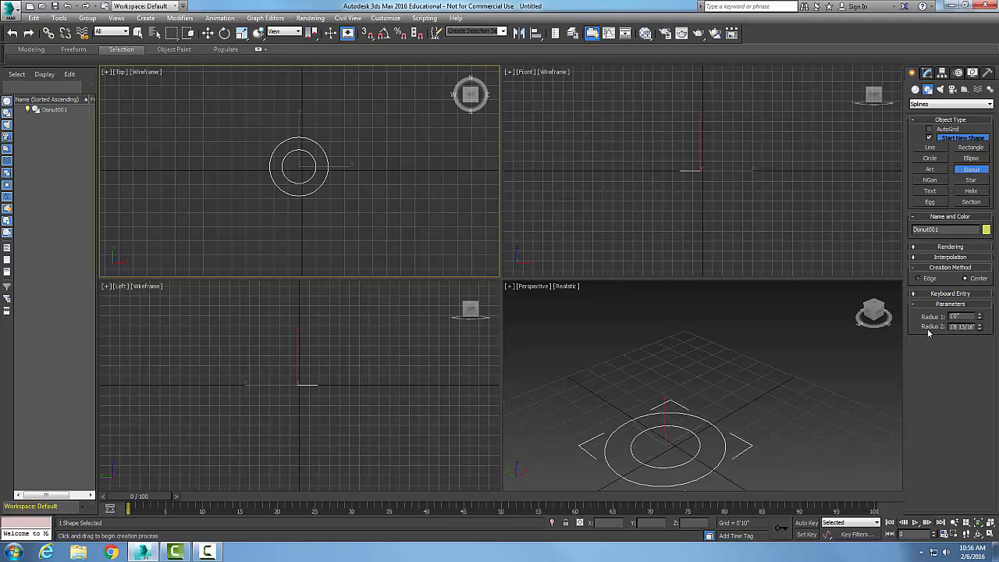
{"action": "triple_click", "coordinate": [962, 326]}
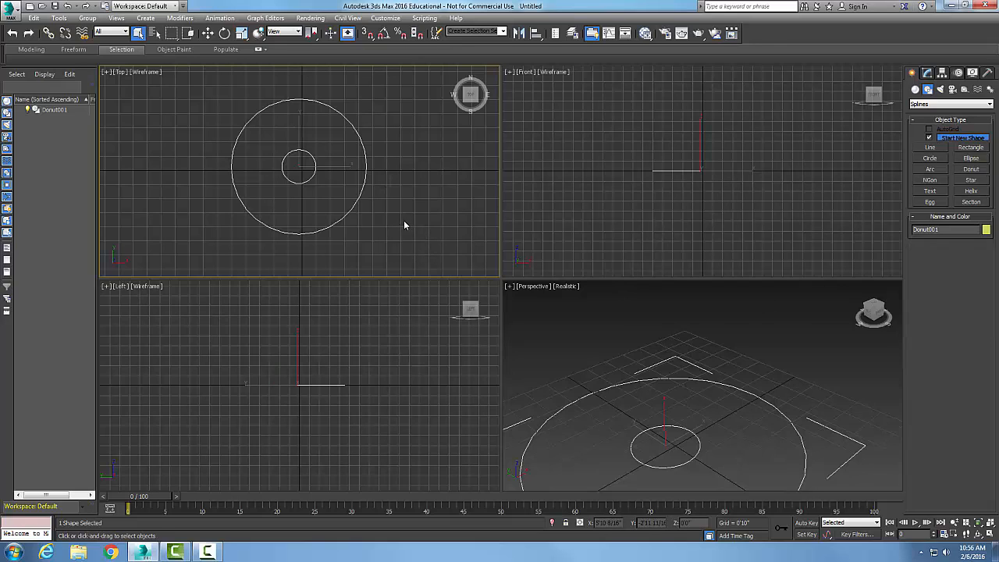
{"action": "key", "text": "Delete"}
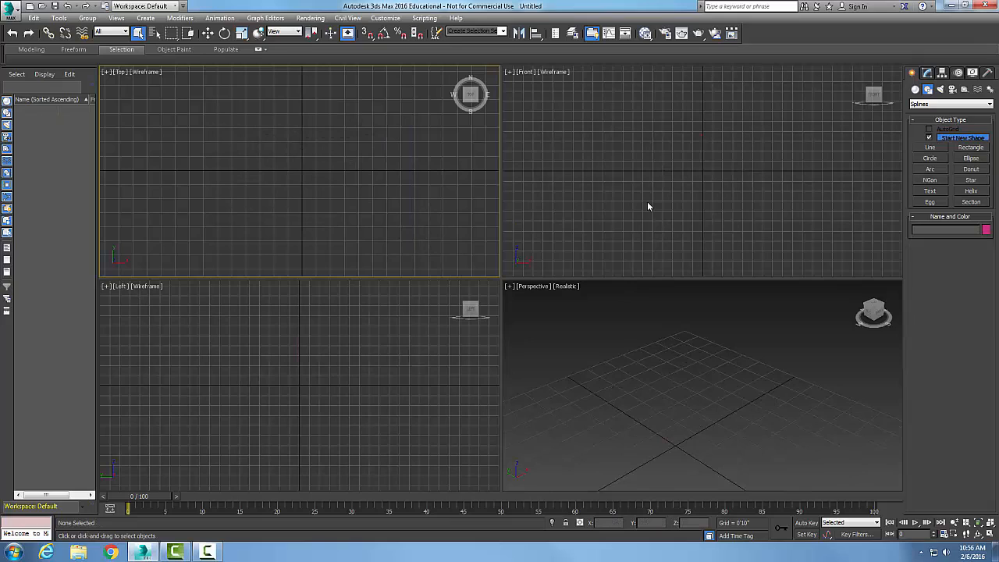
Draw a donut by Edge in the upper-left of the Top view, dragging its first and second rings
{"action": "left_click", "coordinate": [971, 169]}
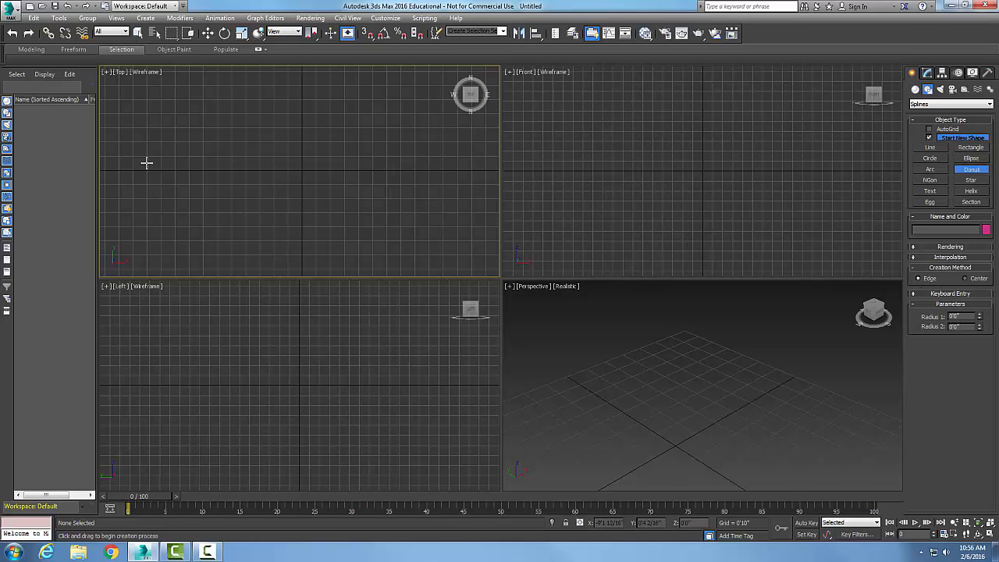
{"action": "mouse_move", "coordinate": [180, 159]}
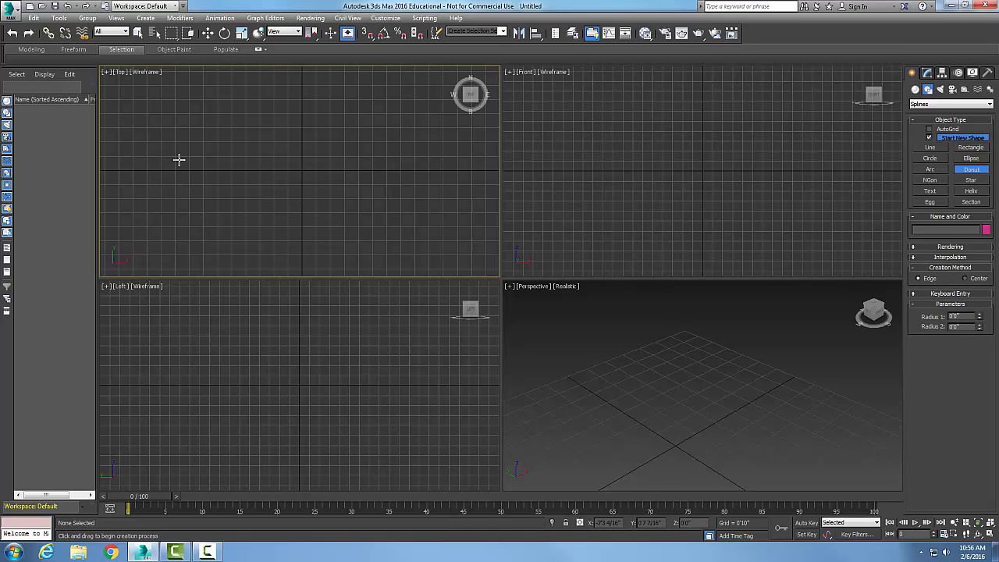
{"action": "left_click_drag", "start_coordinate": [231, 164], "coordinate": [281, 164]}
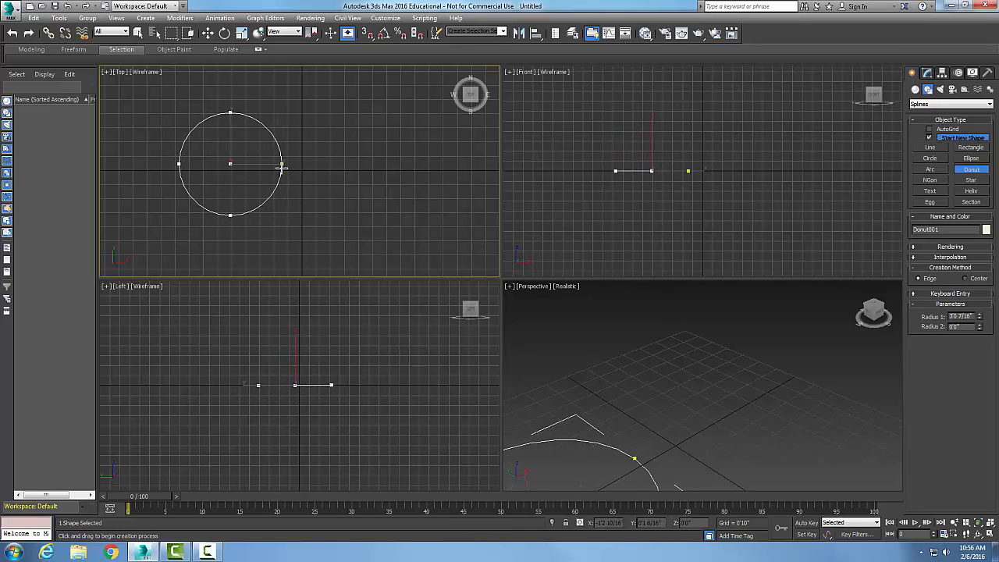
{"action": "left_click_drag", "start_coordinate": [231, 164], "coordinate": [309, 164]}
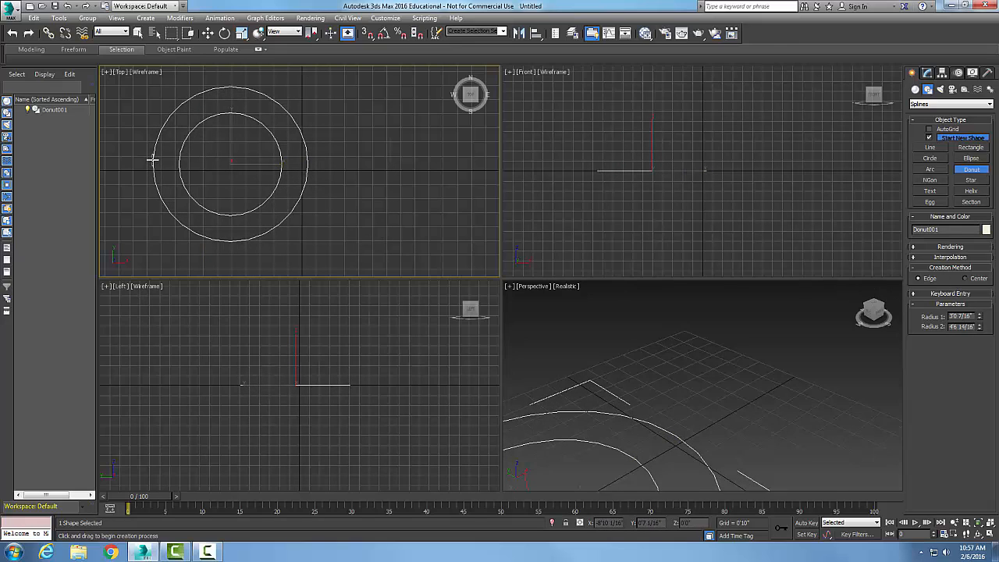
{"action": "mouse_move", "coordinate": [289, 164]}
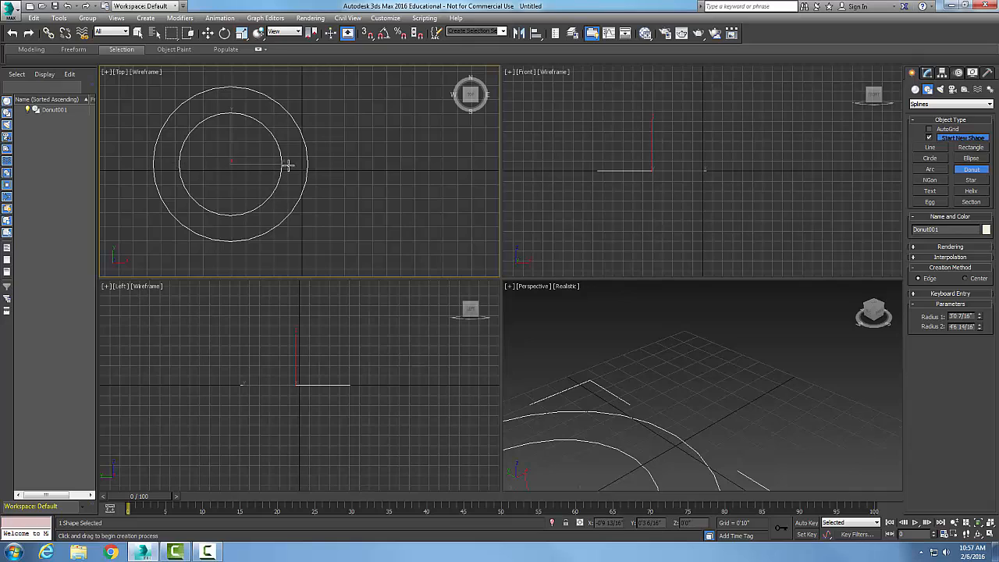
{"action": "mouse_move", "coordinate": [300, 179]}
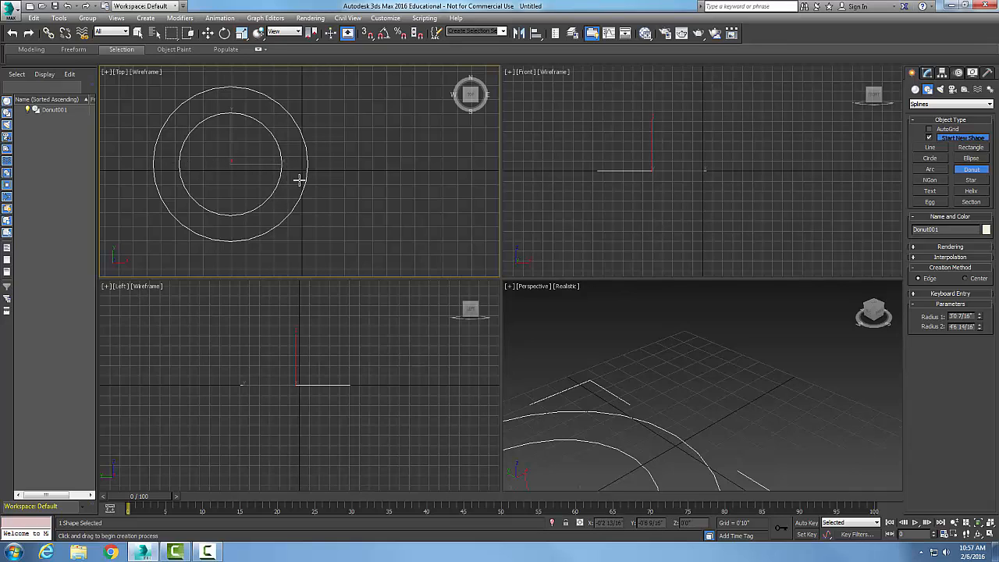
{"action": "mouse_move", "coordinate": [968, 281]}
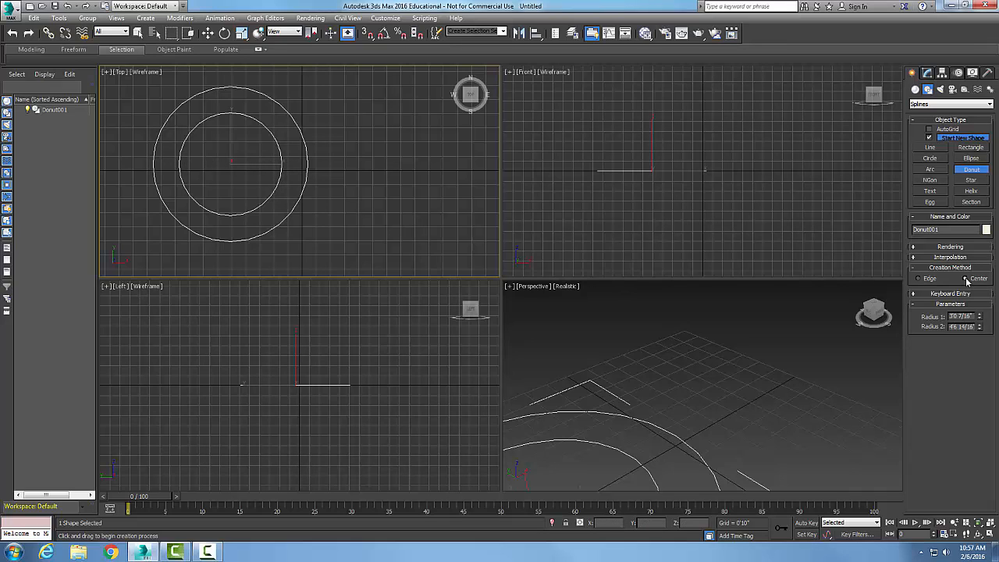
{"action": "mouse_move", "coordinate": [390, 161]}
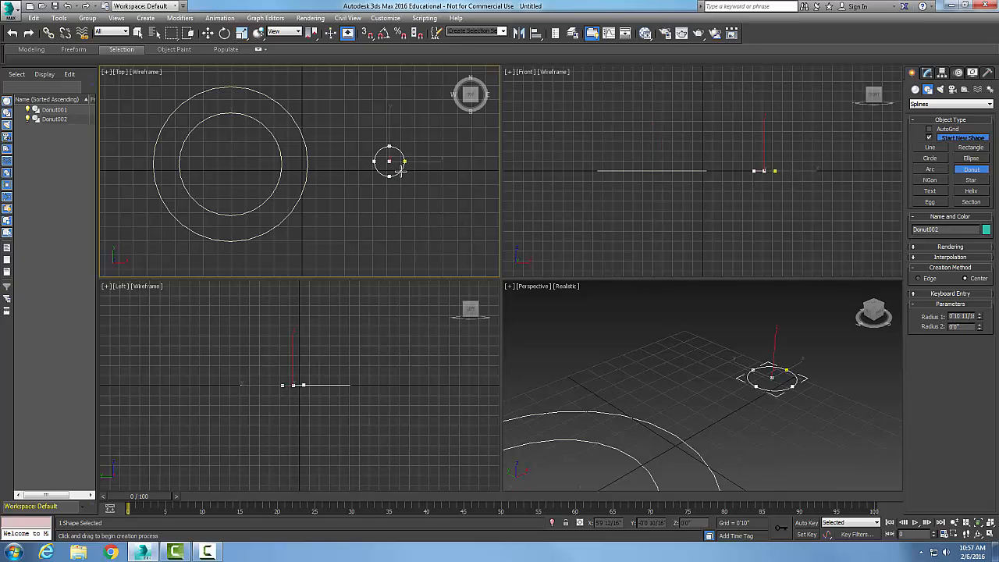
Draw a small donut by Center to the right of the large one, then activate the Perspective view
{"action": "left_click_drag", "start_coordinate": [388, 161], "coordinate": [406, 184]}
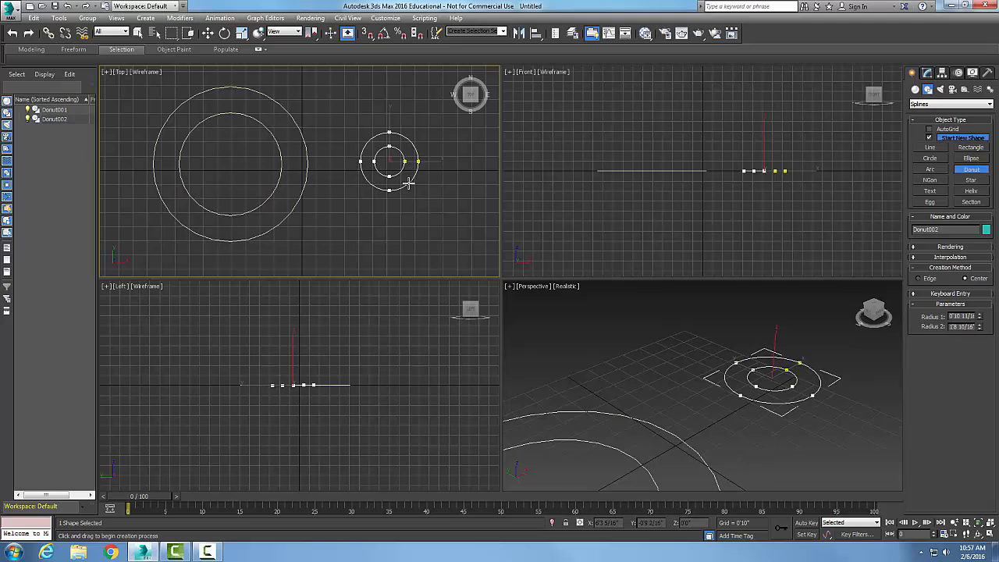
{"action": "left_click", "coordinate": [400, 259]}
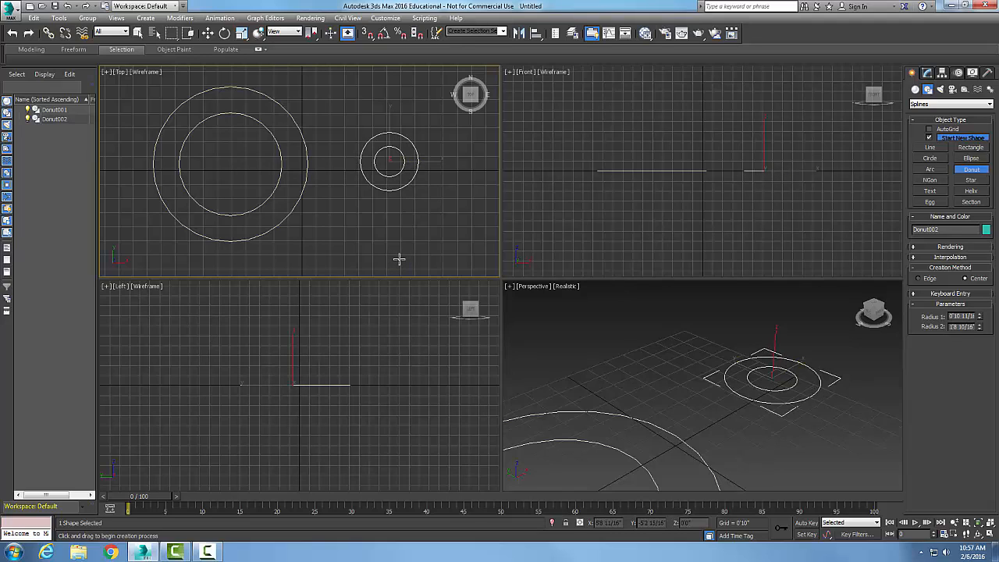
{"action": "mouse_move", "coordinate": [400, 252]}
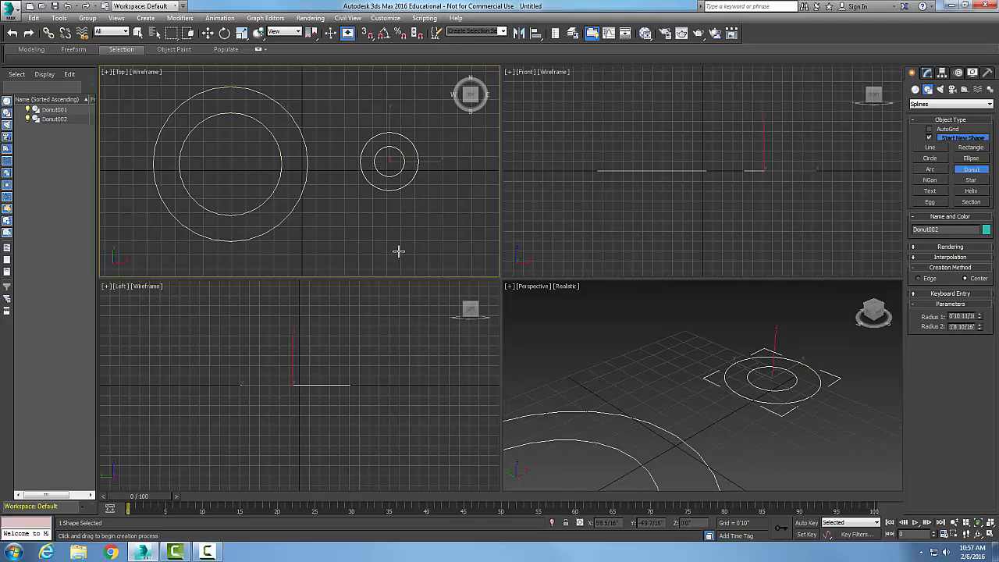
{"action": "mouse_move", "coordinate": [415, 225]}
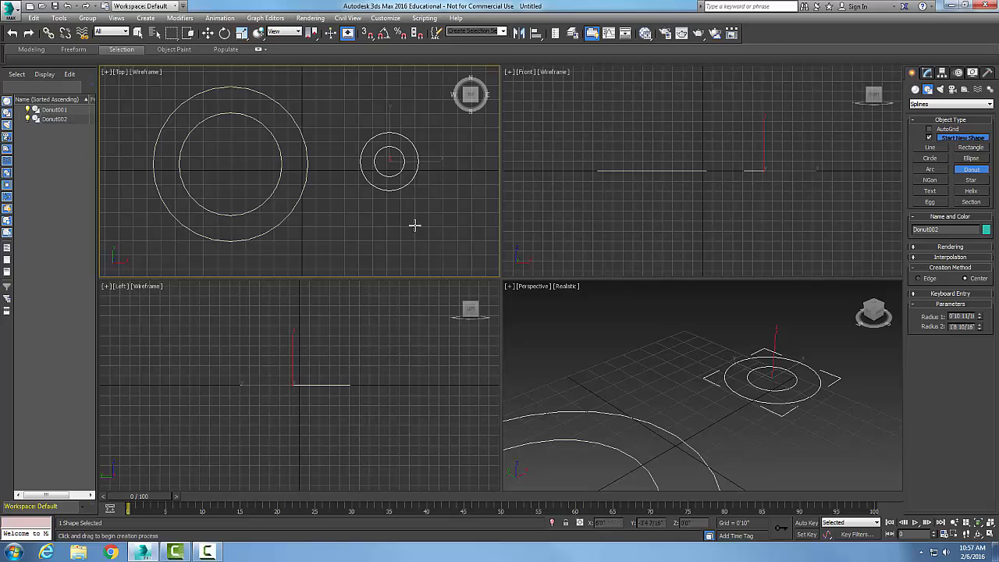
{"action": "mouse_move", "coordinate": [686, 334]}
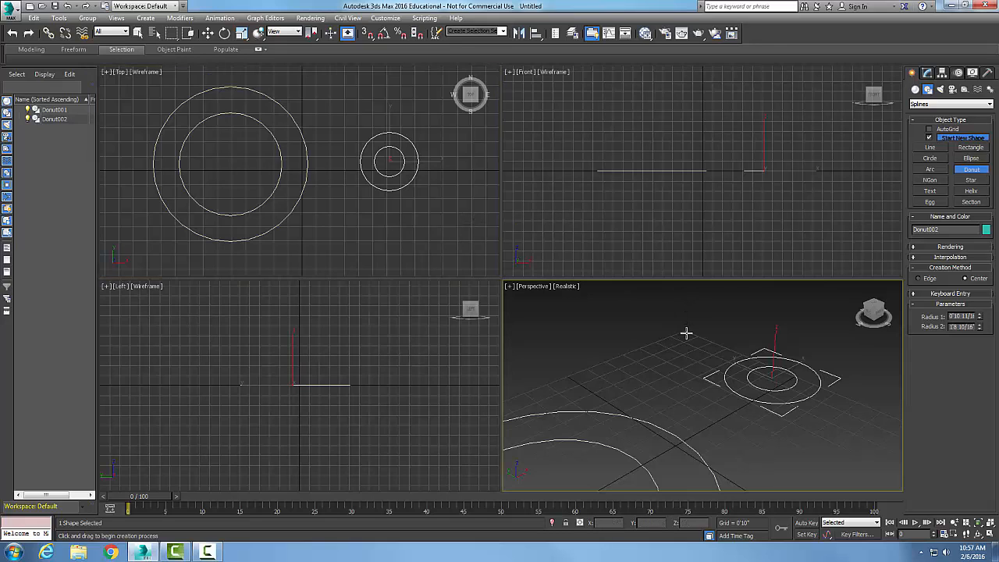
{"action": "left_click", "coordinate": [927, 73]}
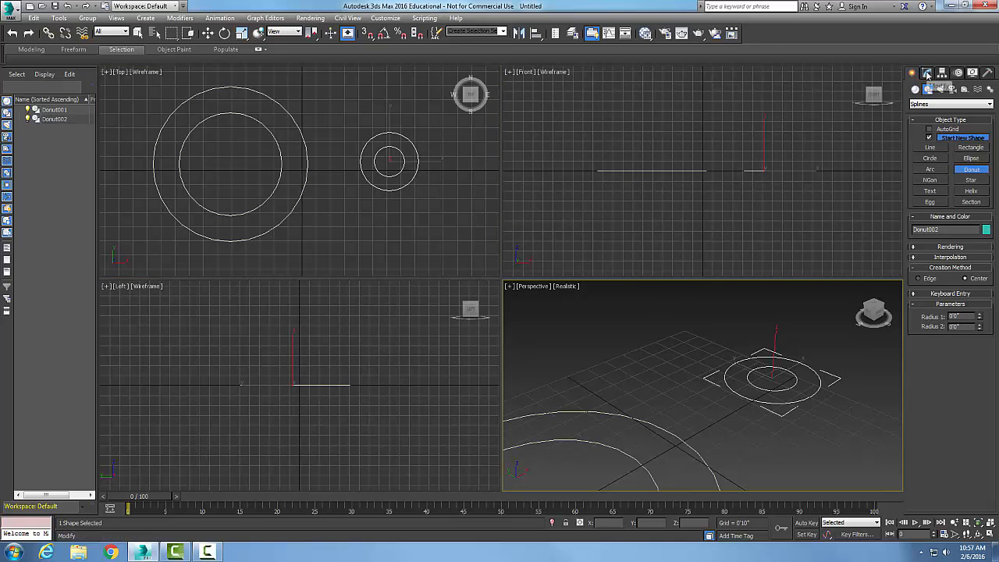